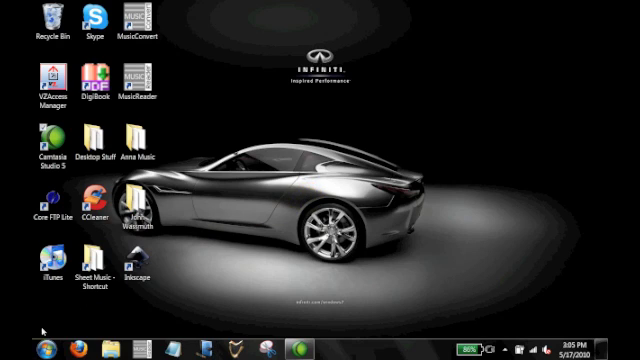
Step: From the Start menu, open the Documents library and scroll to the Sheet Music folder
left_click(12, 338)
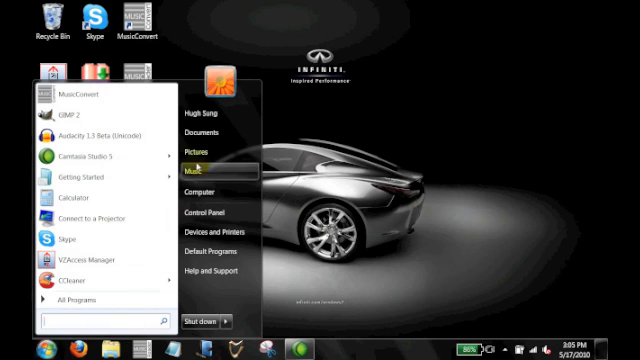
left_click(204, 132)
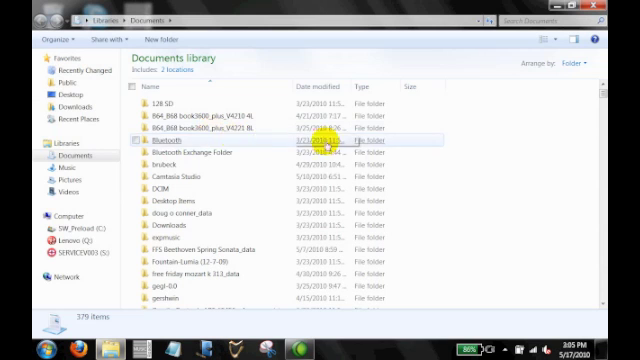
scroll("down", 3)
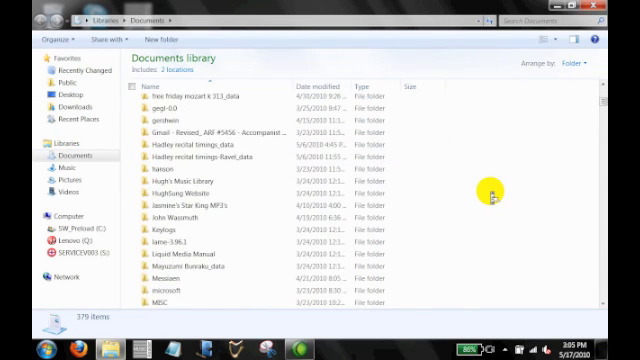
scroll("down", 3)
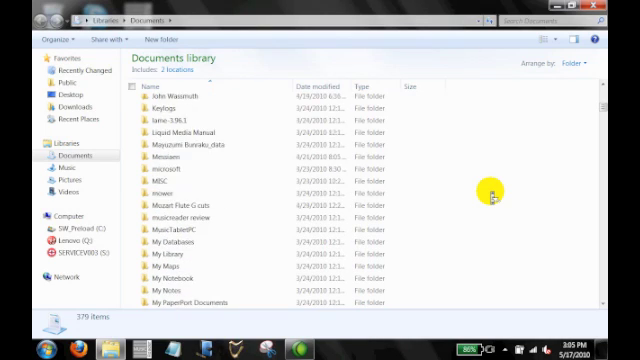
scroll("down", 3)
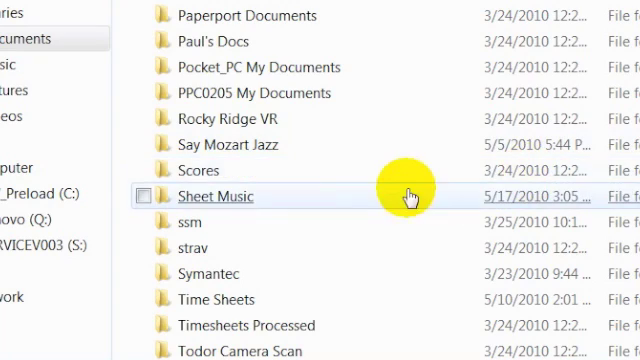
mouse_move(230, 196)
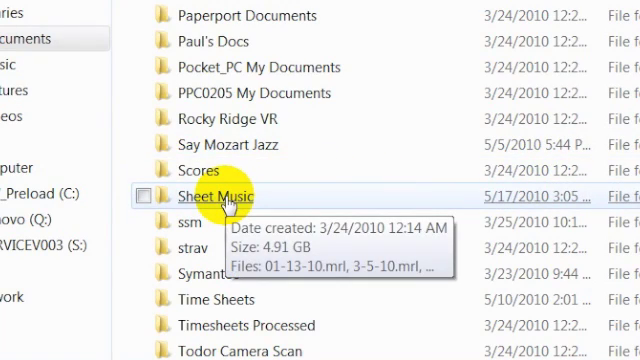
Step: Open the Sheet Music folder and scroll through its files
double_click(214, 196)
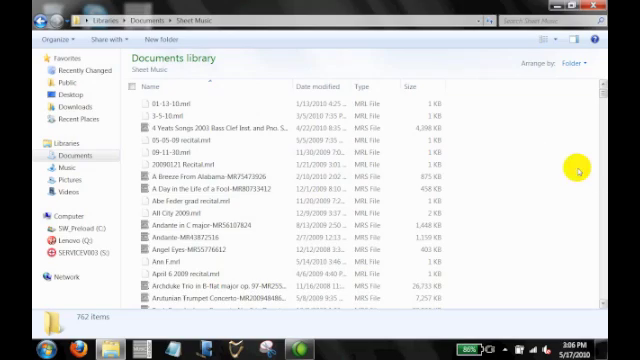
scroll("down", 3)
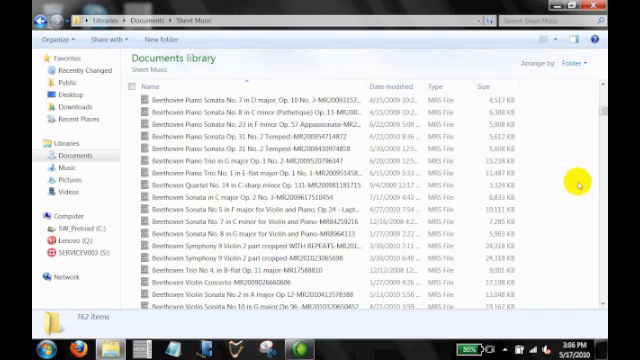
mouse_move(552, 204)
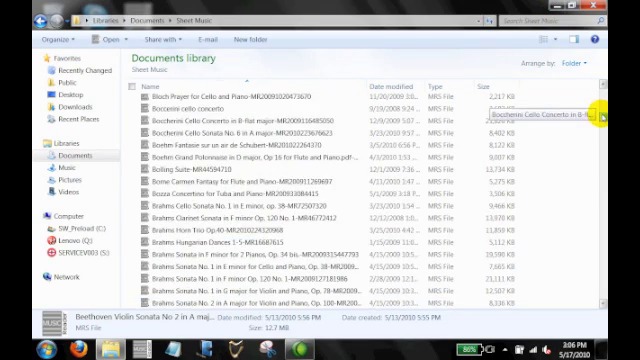
scroll("down", 3)
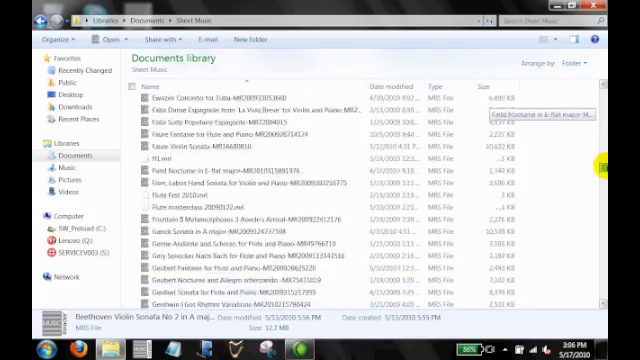
scroll("down", 3)
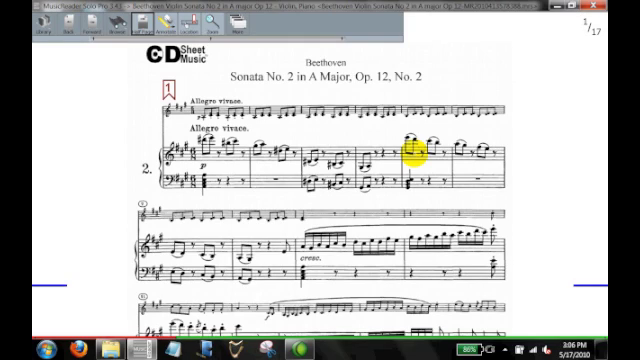
mouse_move(520, 198)
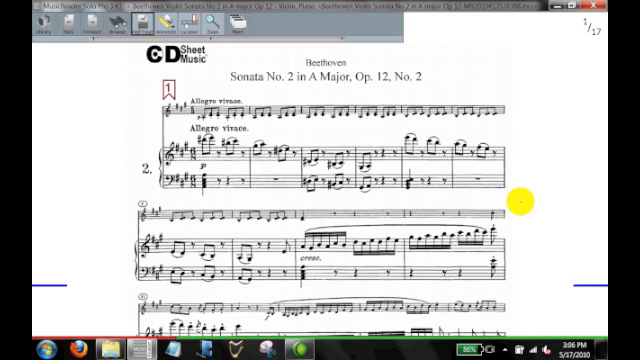
mouse_move(392, 144)
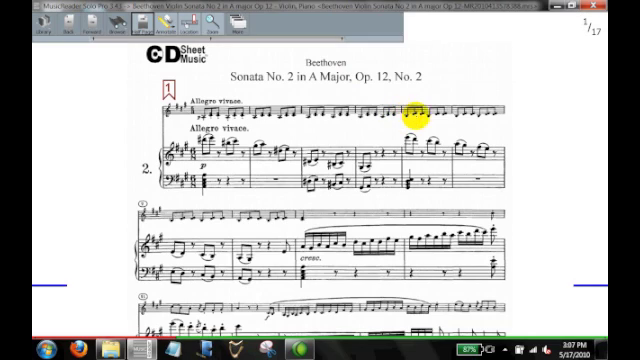
mouse_move(496, 140)
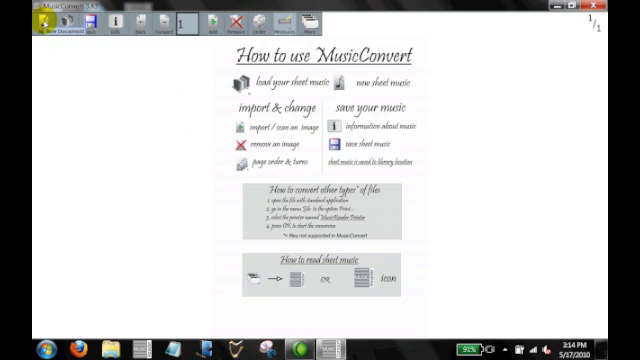
Step: Start loading sheet music and navigate the Open dialog to the Downloads folder
left_click(60, 28)
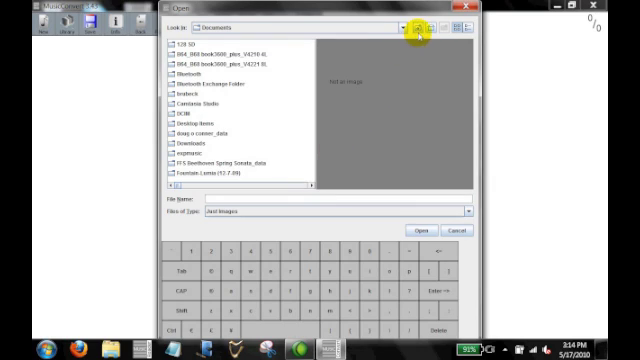
left_click(420, 28)
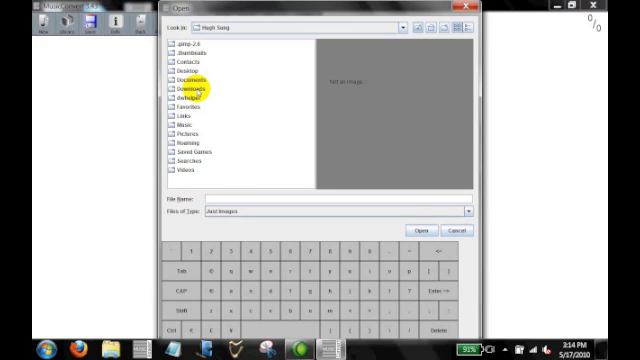
left_click(184, 88)
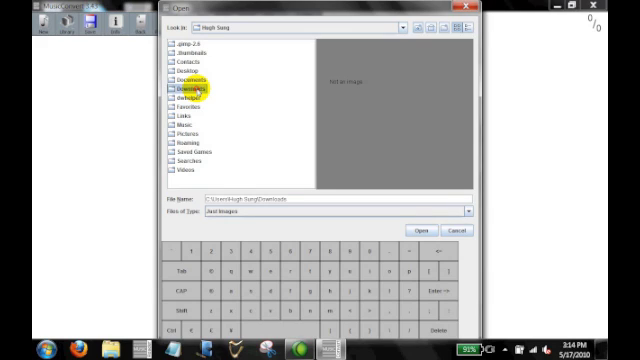
double_click(194, 92)
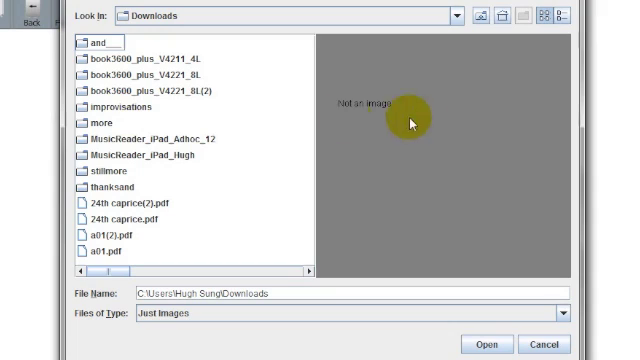
left_click(460, 16)
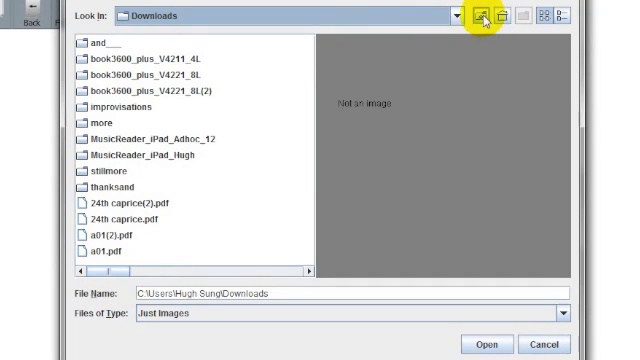
left_click(480, 16)
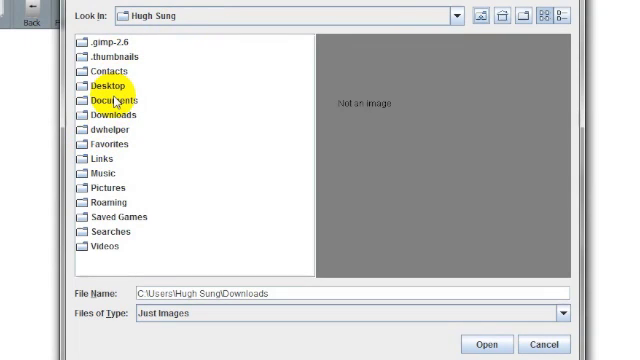
double_click(110, 116)
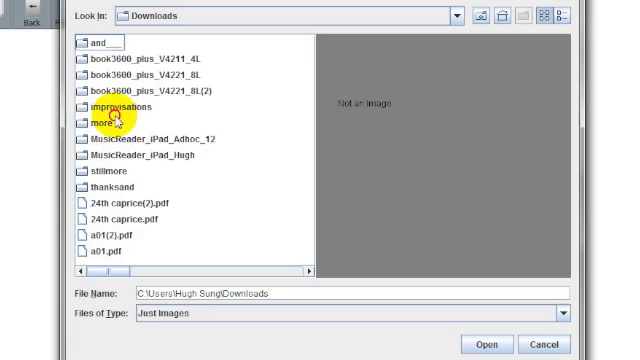
mouse_move(256, 258)
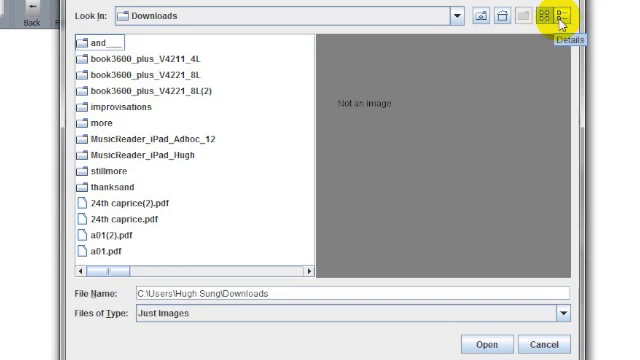
Step: Switch the file list to Details view and select the hymn's PDF
left_click(572, 16)
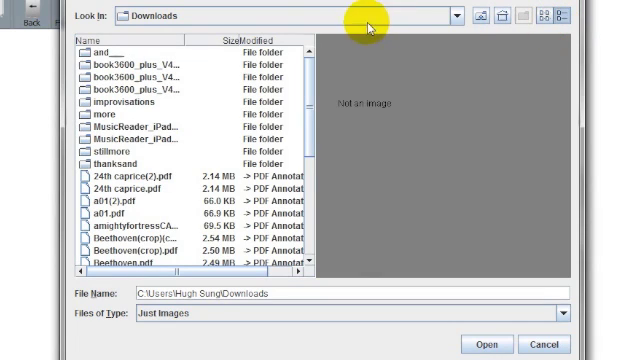
scroll("down", 3)
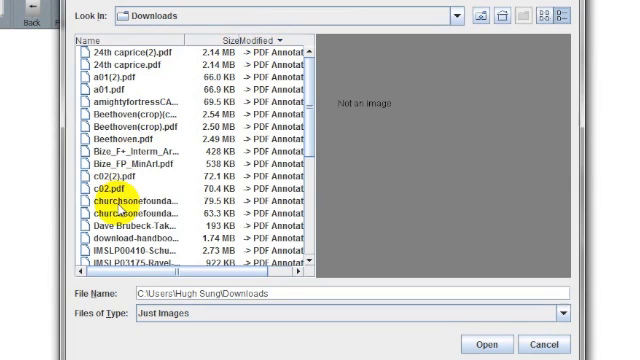
left_click(144, 216)
type("The Chur")
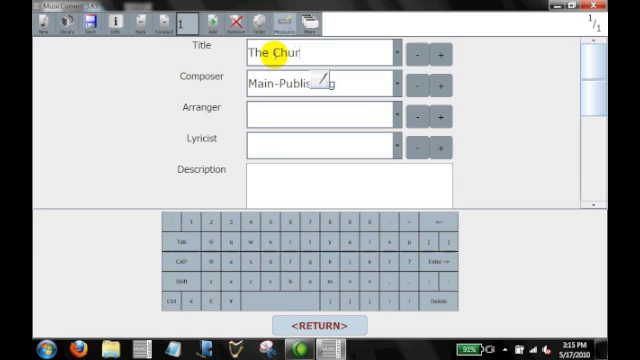
Step: Enter title The Church's One Foundation, composer Moss, Brian and lyricist Stone, Samuel, then view the score
type("ch's One Founda")
left_click(324, 144)
type("Sto")
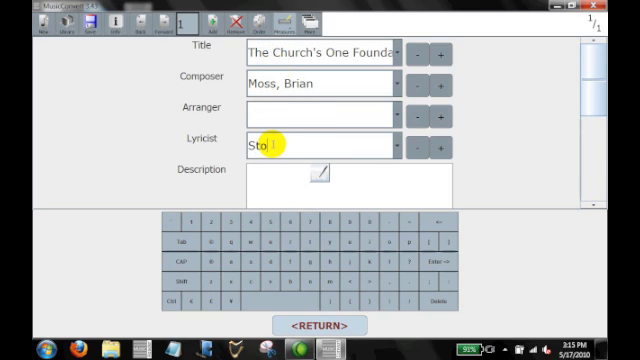
type("ne, Samue")
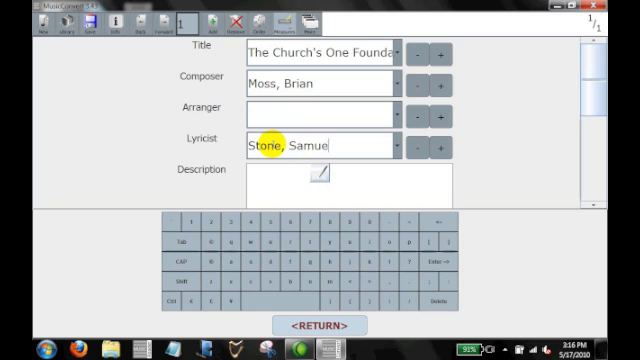
left_click(318, 324)
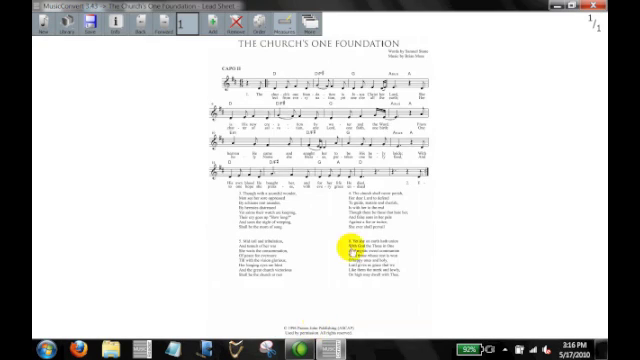
left_click(112, 22)
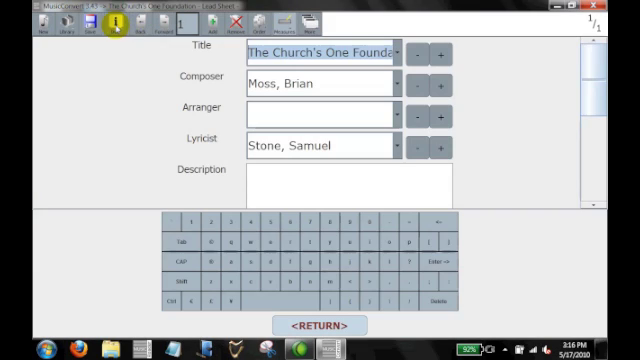
Step: Set genre Hymn, instrument Voice, instrumentation Lead Sheet, and add a second instrument entry
scroll("down", 3)
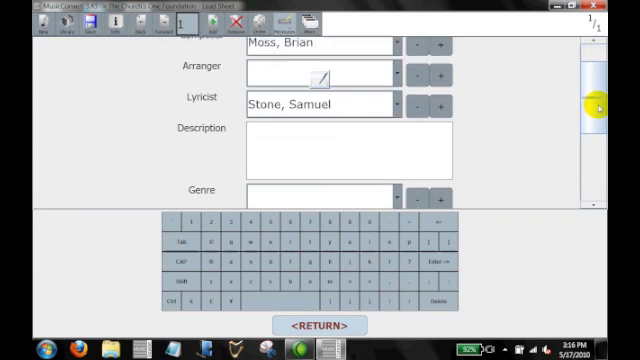
scroll("down", 3)
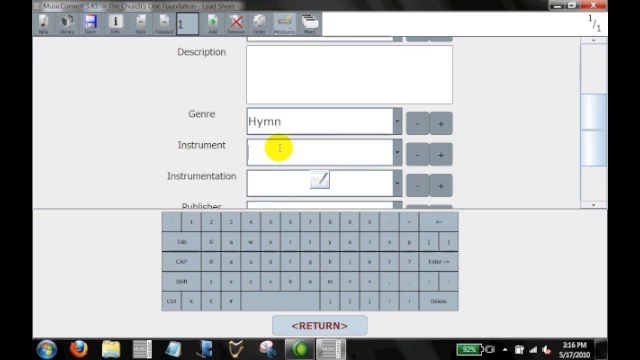
type("Violin")
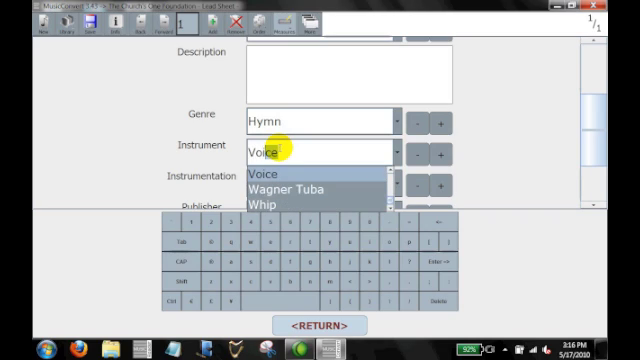
left_click(280, 176)
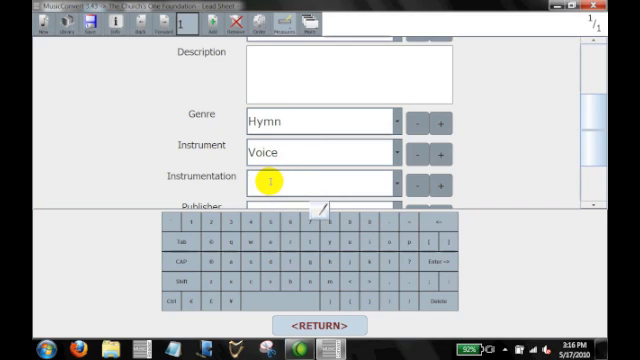
type("Lead Sheet")
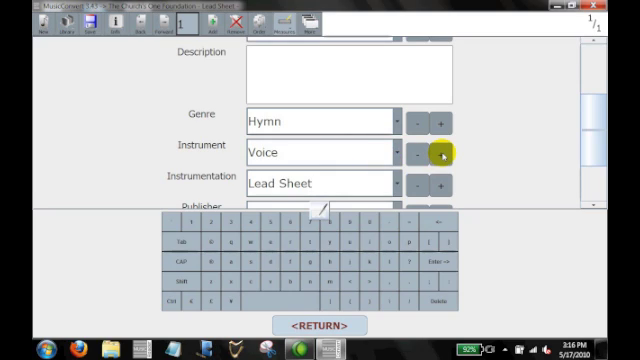
left_click(448, 152)
type("Gui")
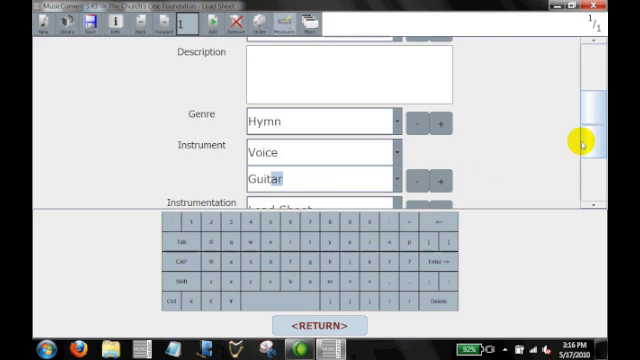
Step: Fill the second instrument as Guitar and begin typing the description
scroll("up", 3)
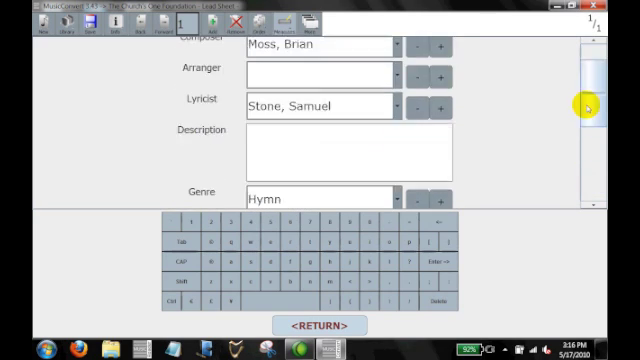
scroll("up", 3)
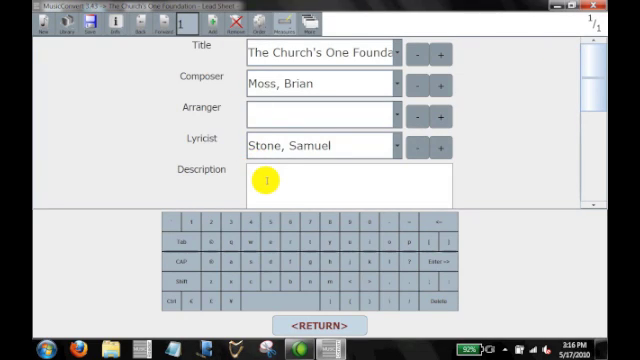
type("RUF")
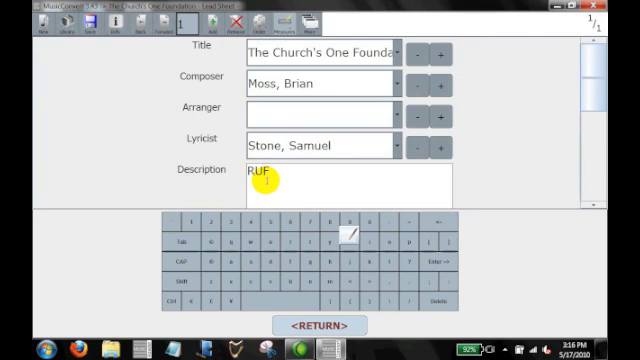
type("onli")
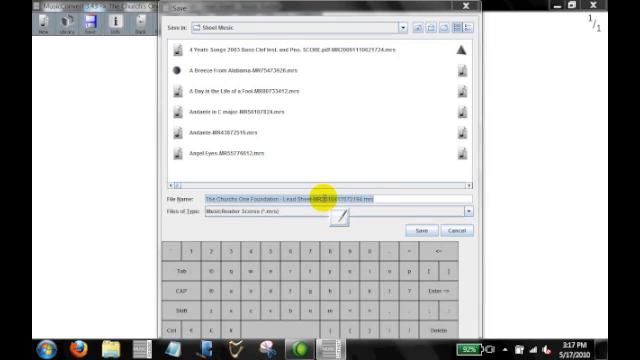
mouse_move(418, 228)
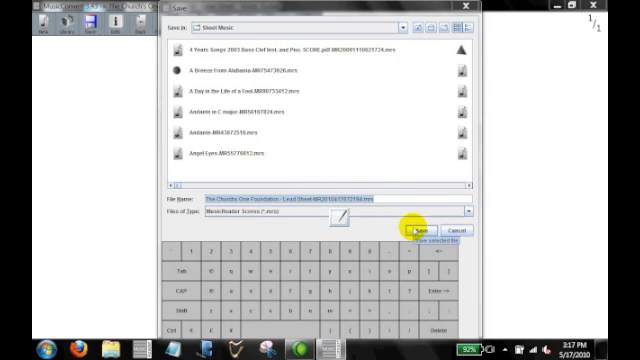
Step: Save the lead sheet version under the suggested Lead Sheet file name
left_click(416, 230)
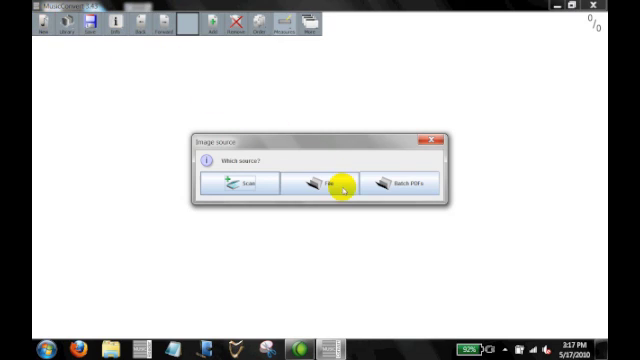
Step: Choose File as image source and load the hymn's piano score PDF from Downloads
left_click(320, 188)
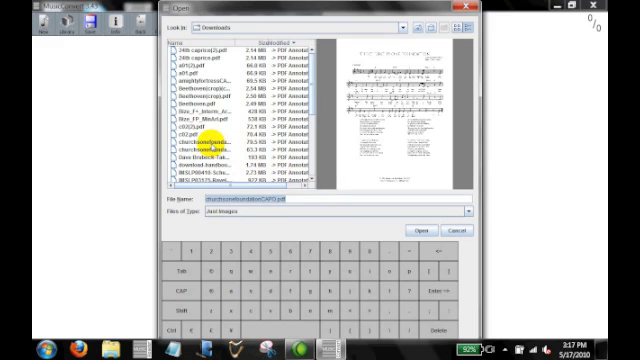
left_click(200, 146)
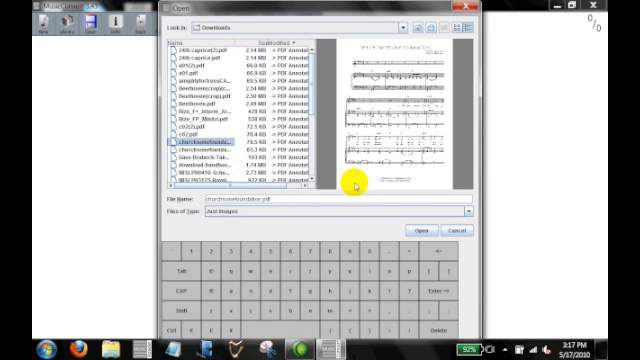
left_click(416, 230)
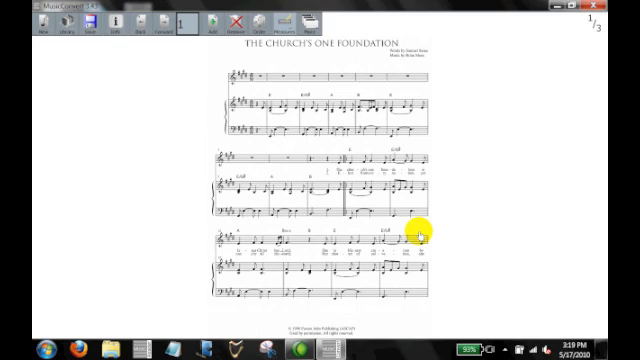
mouse_move(330, 108)
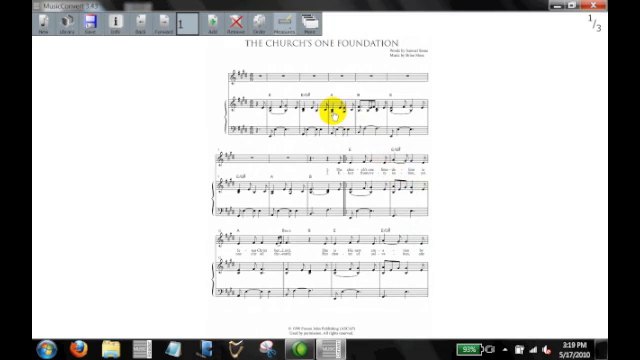
mouse_move(452, 184)
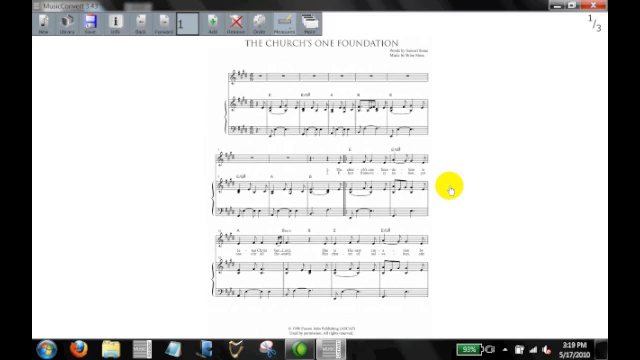
mouse_move(118, 22)
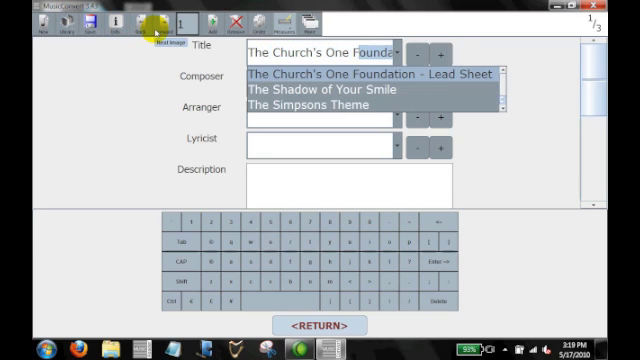
Step: Reuse the earlier title with '- Piano' appended, composer Moss, Brian and lyricist Stone, Samuel
left_click(370, 74)
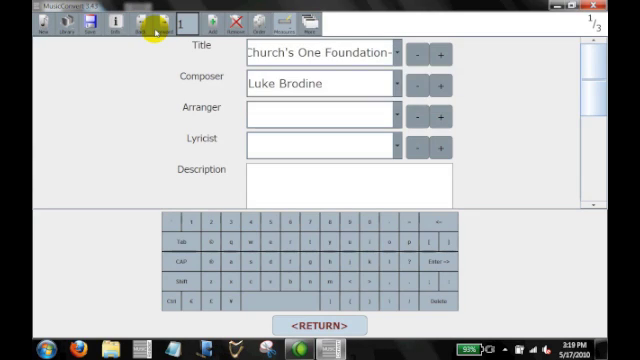
type("- Pian")
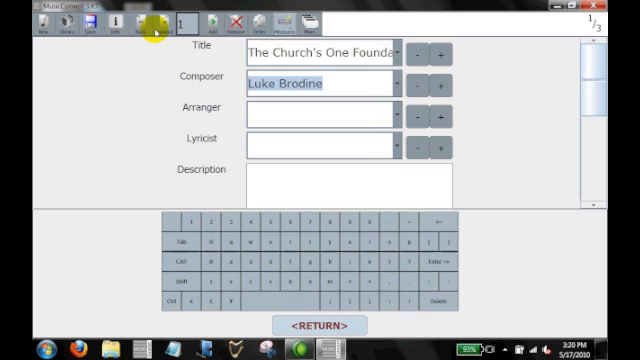
type("Moss, Brian")
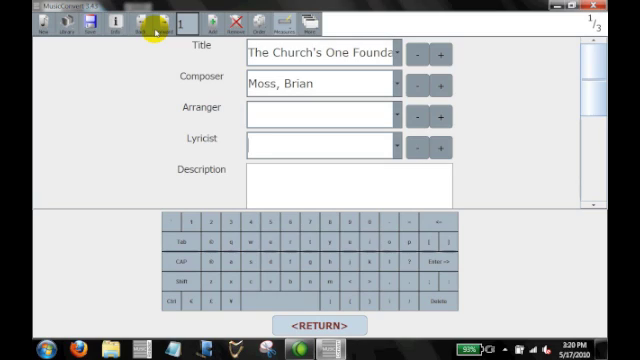
type("Stone,")
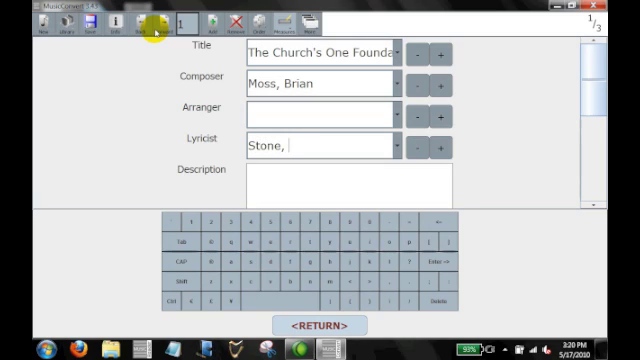
type("Samuel")
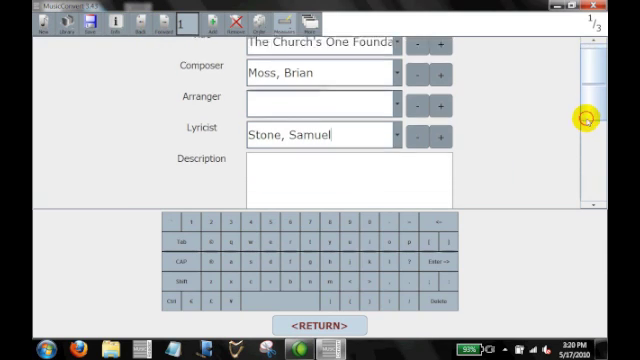
Step: Set genre Hymn and Piano Score instrumentation, then save the piano score file
scroll("down", 3)
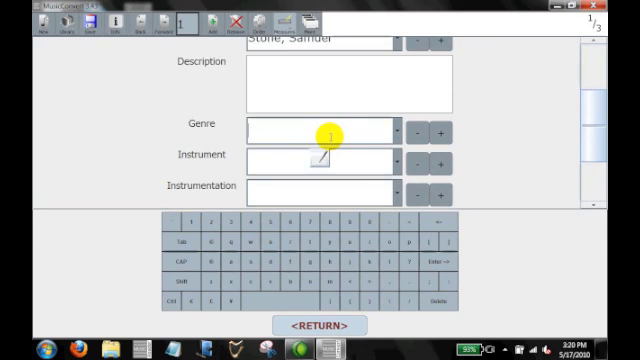
type("Hymn")
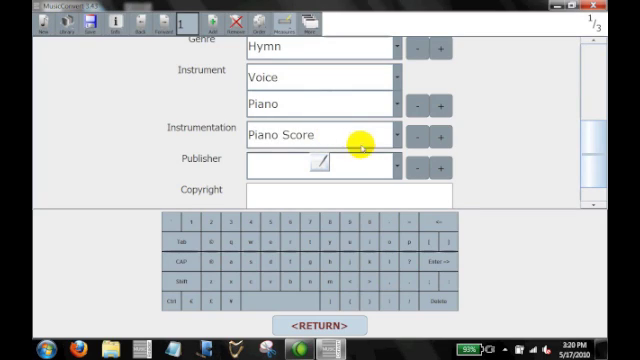
left_click(74, 18)
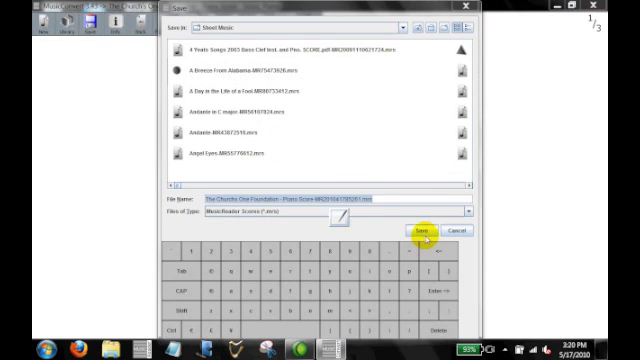
left_click(414, 230)
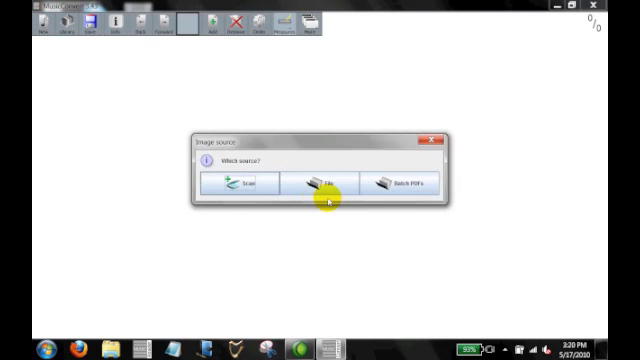
Step: Choose File as image source and load the hymn's lyrics-only PDF
left_click(320, 184)
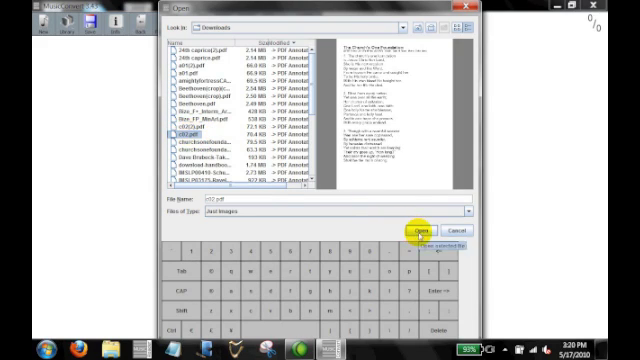
left_click(428, 228)
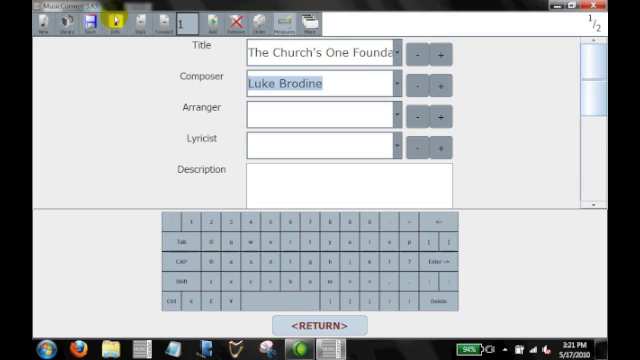
Step: Enter composer Moss, Brian, lyricist Stone, Samuel, genre Hymn and instrumentation Overhead
type("Moss, Brian")
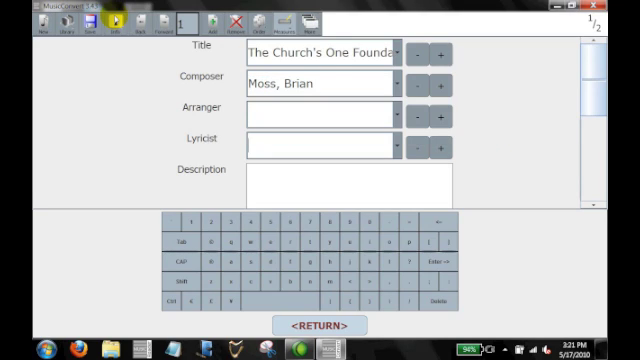
type("Stone,")
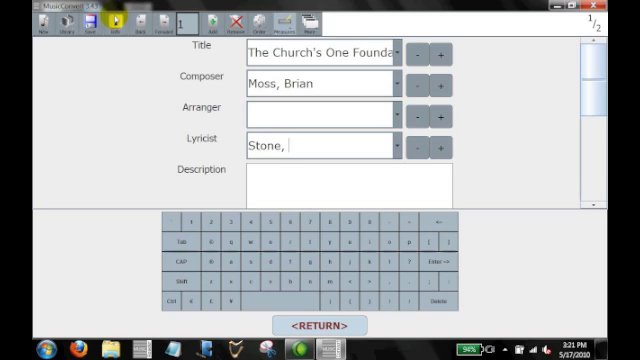
type("Samuel")
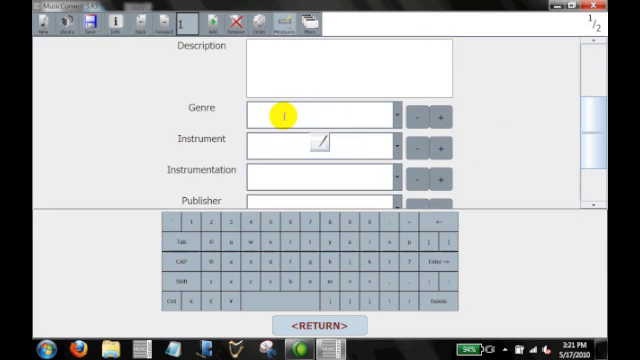
type("Hymn")
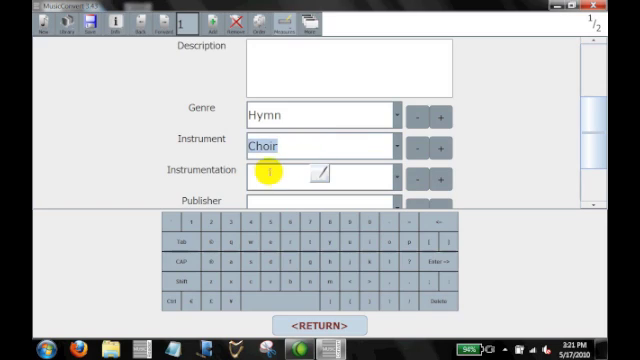
type("Over")
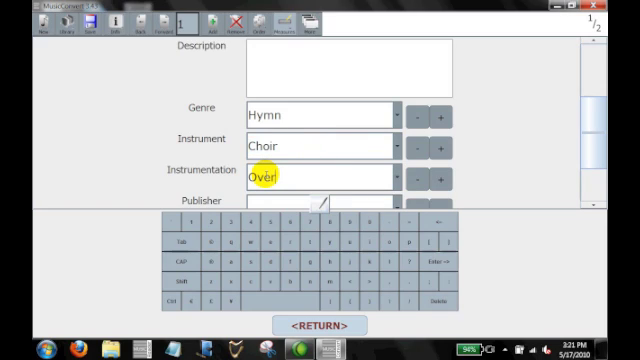
type("head")
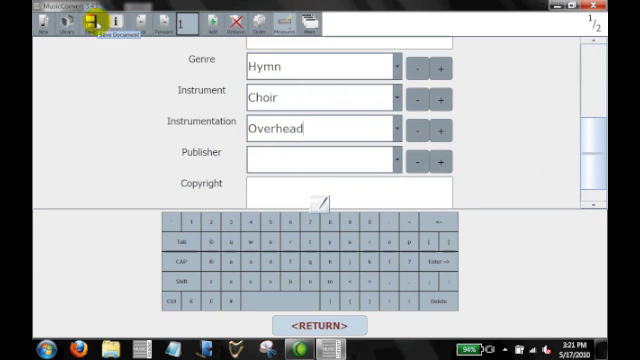
Step: Save the overhead version as a MusicReader file under the suggested name
left_click(96, 24)
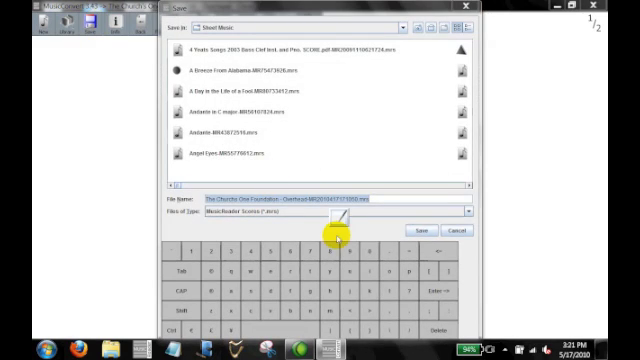
left_click(422, 228)
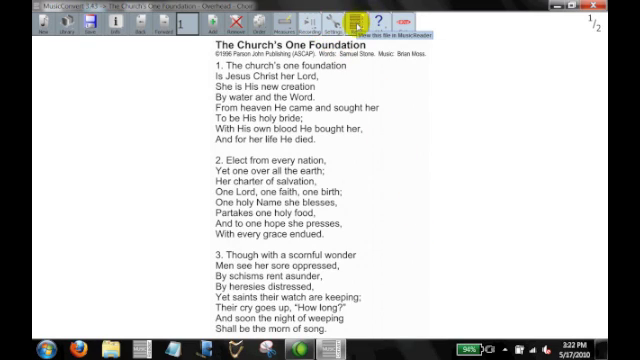
Step: Switch to the library search screen, confirming the prompt
left_click(344, 18)
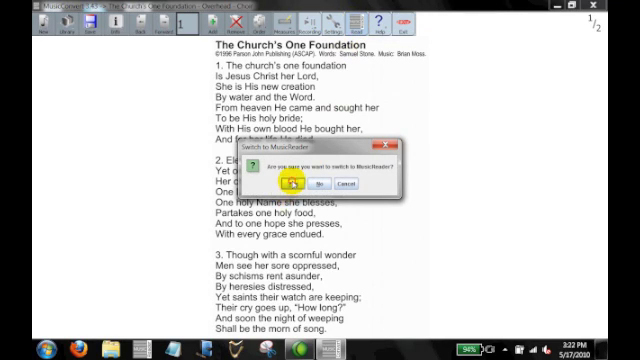
left_click(300, 184)
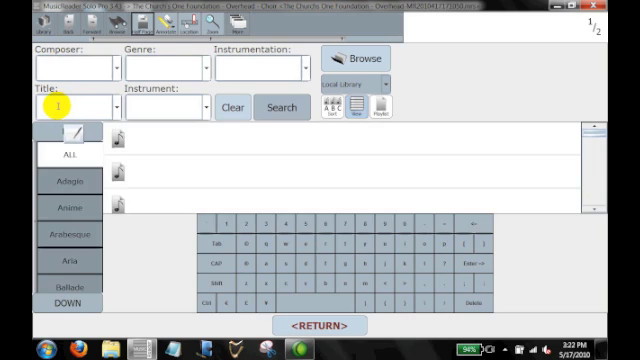
left_click(284, 108)
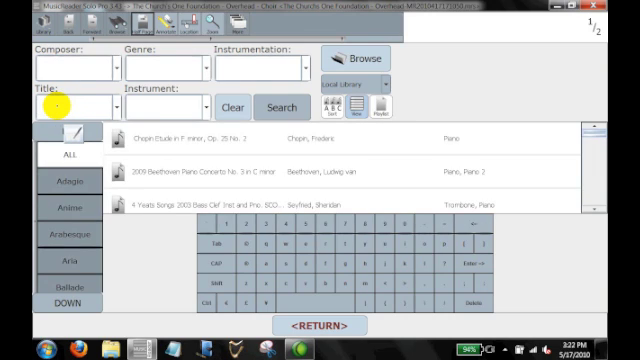
type("Church")
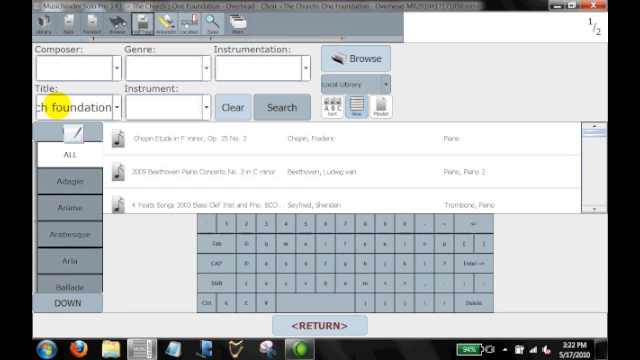
type("on lead sheet")
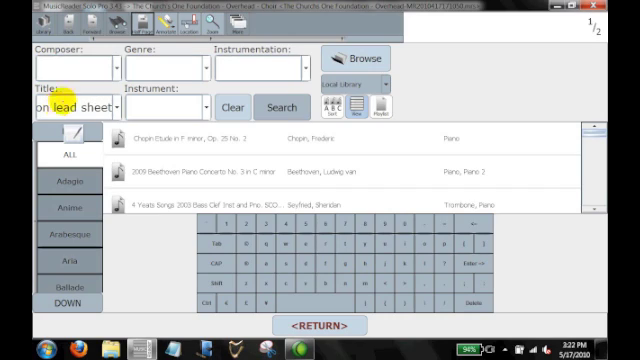
left_click(274, 108)
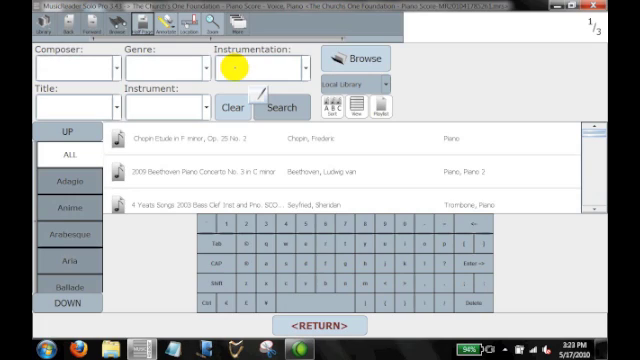
left_click(296, 64)
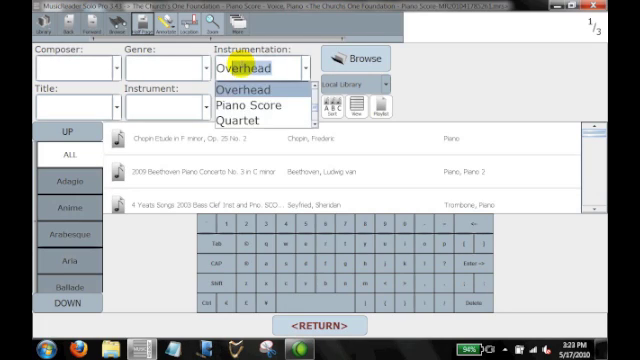
left_click(248, 92)
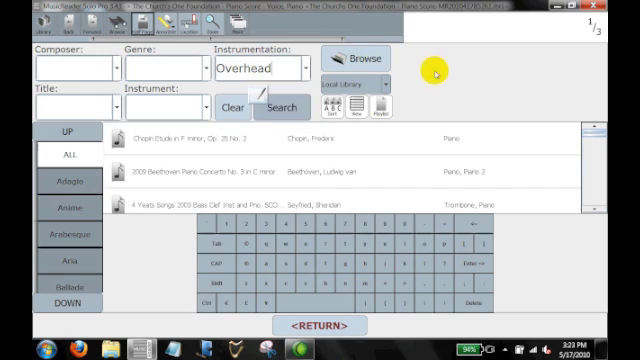
left_click(284, 108)
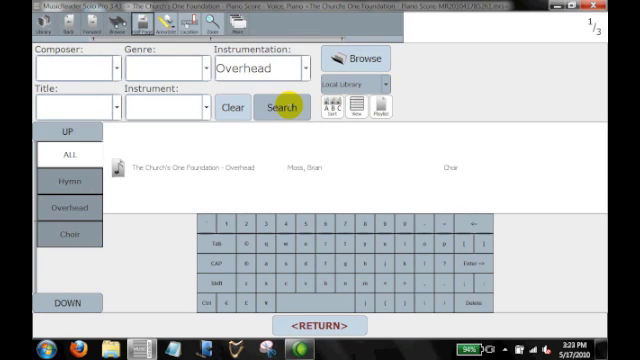
left_click(176, 168)
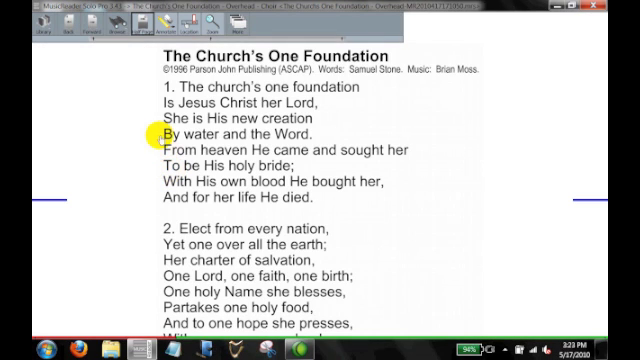
left_click(176, 152)
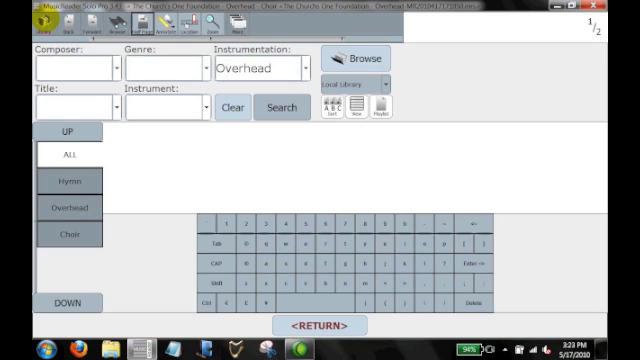
left_click(280, 108)
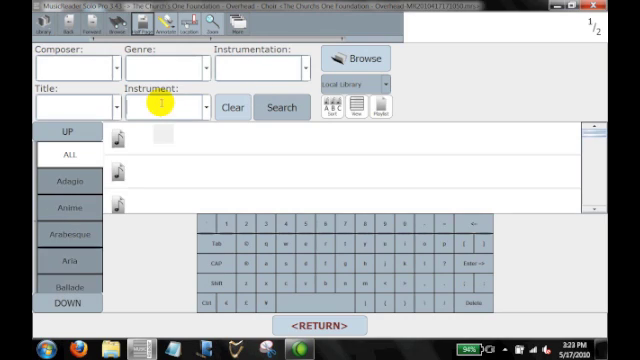
Step: Filter the library by instrument Choir and view the hymn's overhead result
left_click(286, 108)
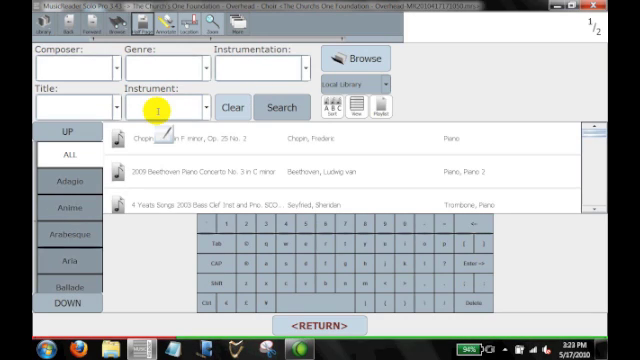
type("Choir")
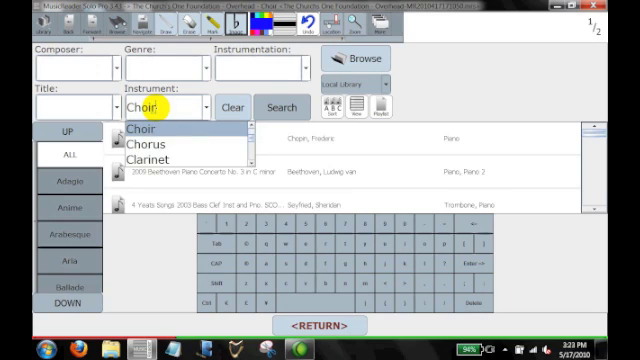
left_click(272, 104)
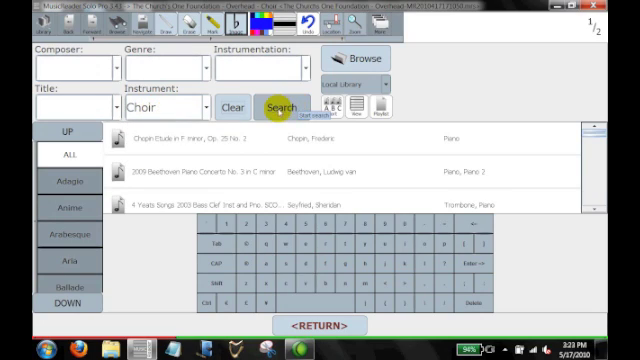
left_click(280, 106)
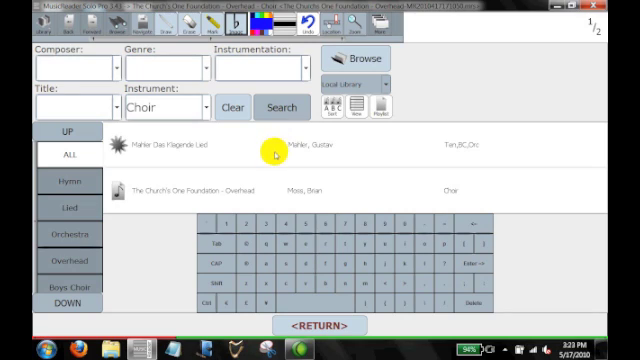
mouse_move(178, 192)
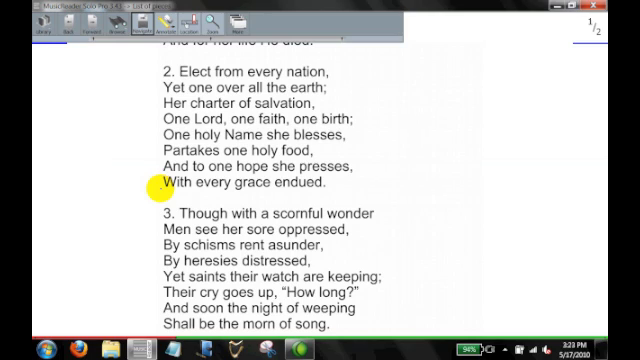
mouse_move(242, 184)
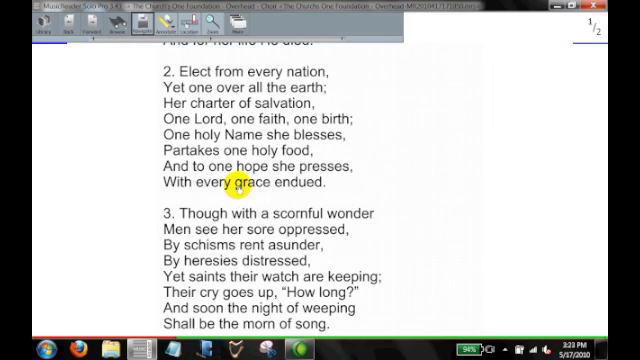
scroll("up", 3)
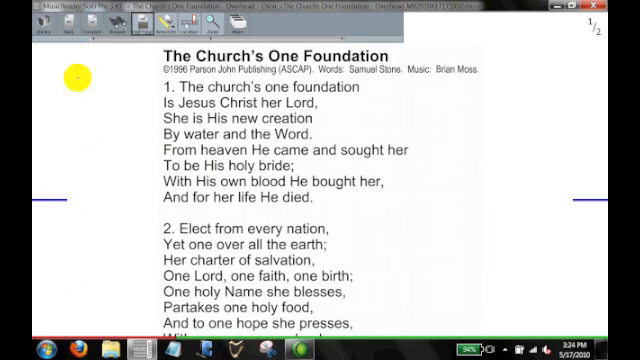